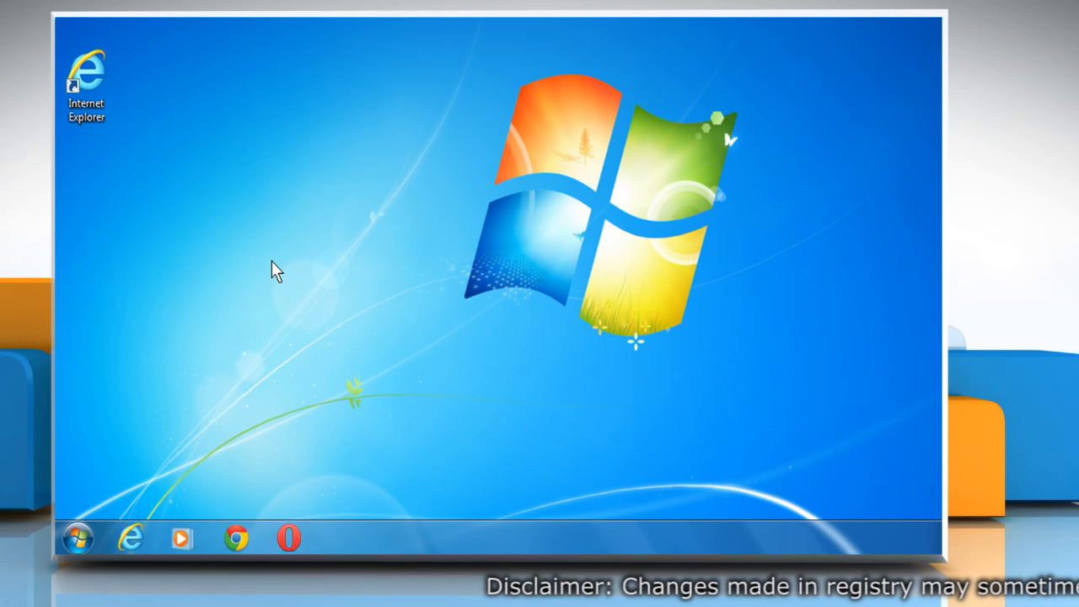
mouse_move(209, 352)
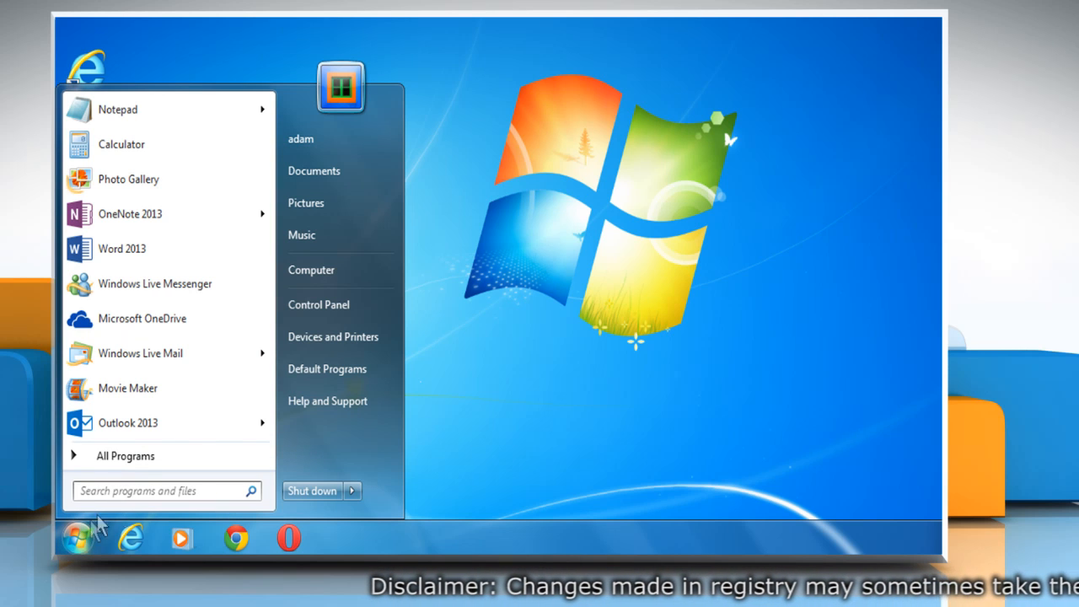
- Search gpedit.msc from the Start menu and launch the Local Group Policy Editor
type("gp")
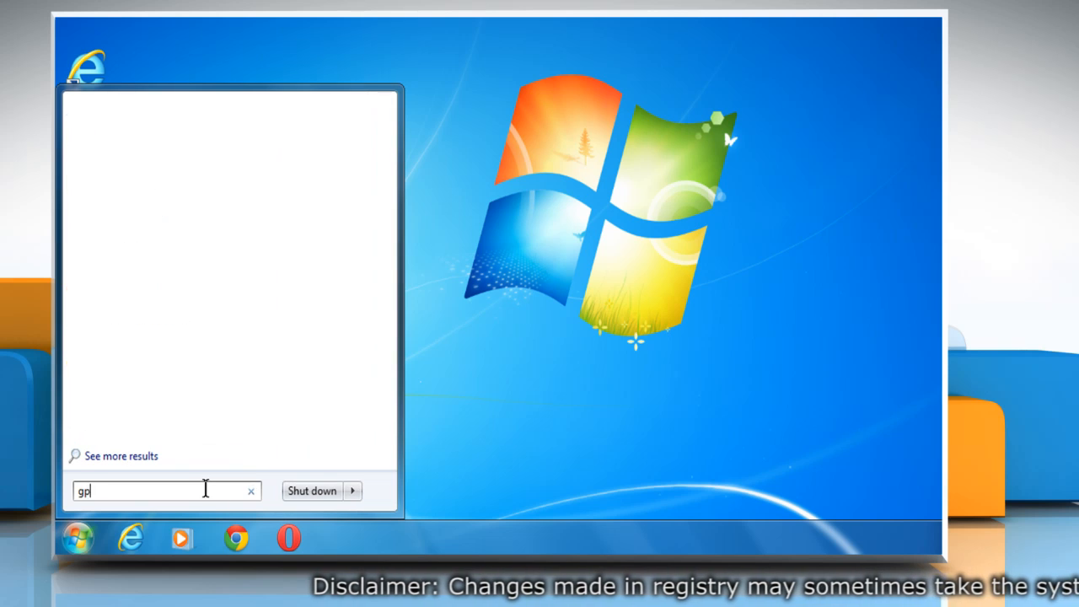
type("edit.msc")
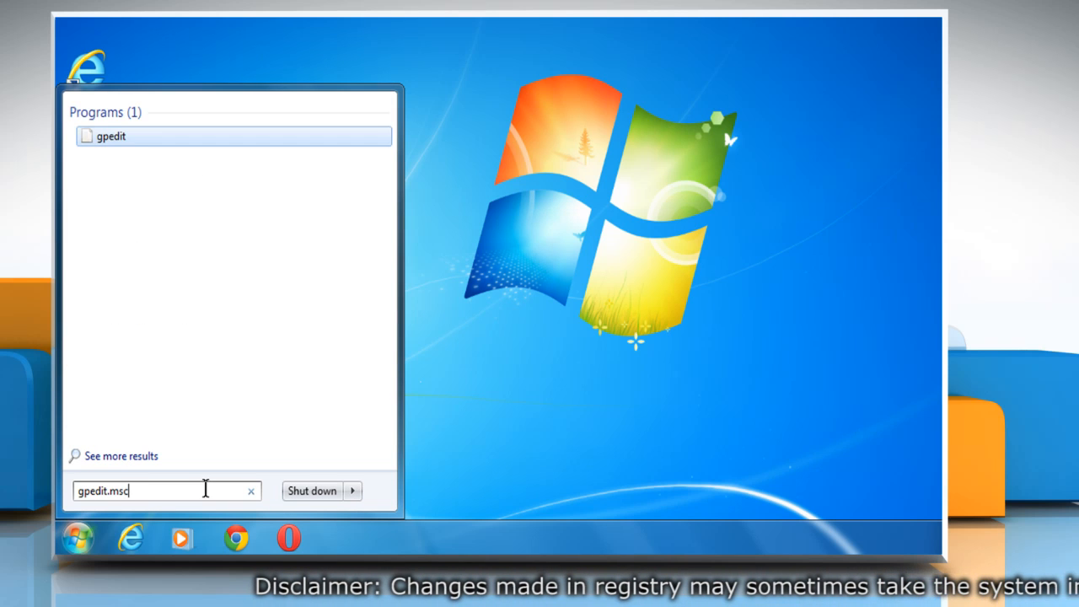
mouse_move(126, 168)
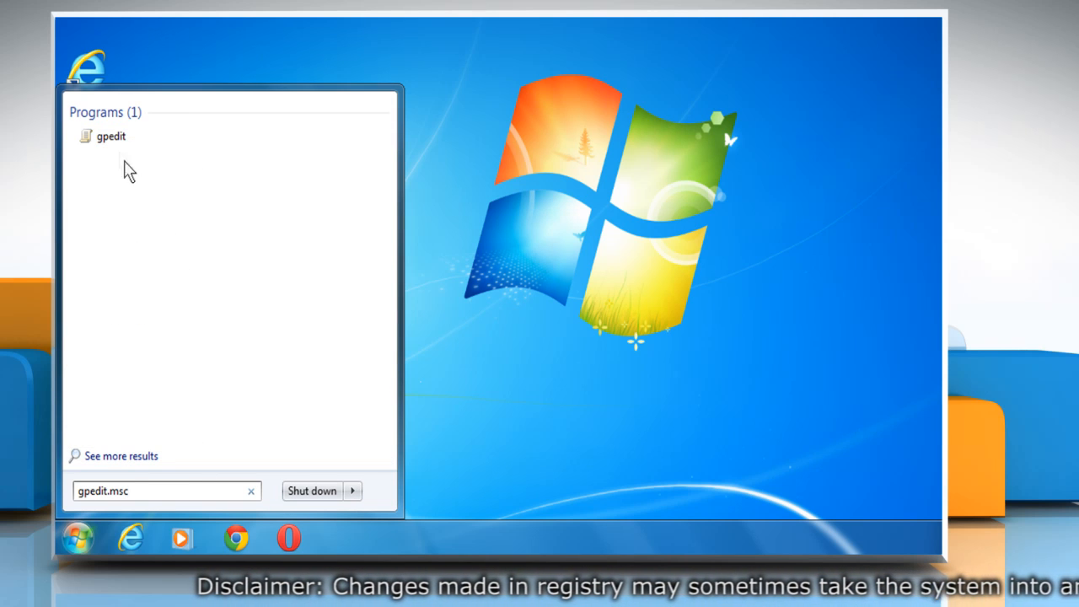
left_click(111, 135)
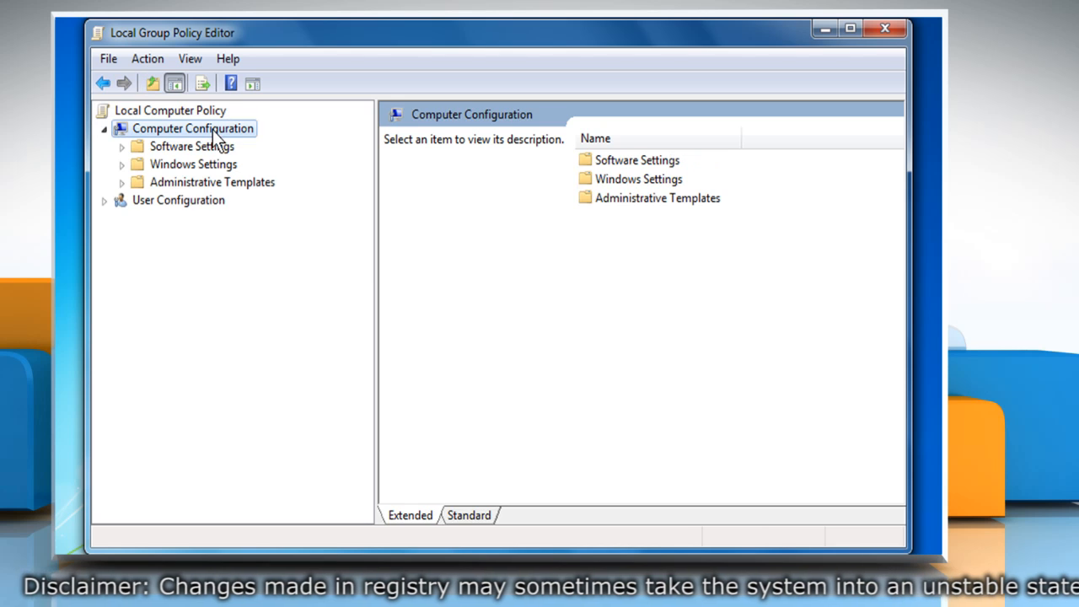
mouse_move(209, 195)
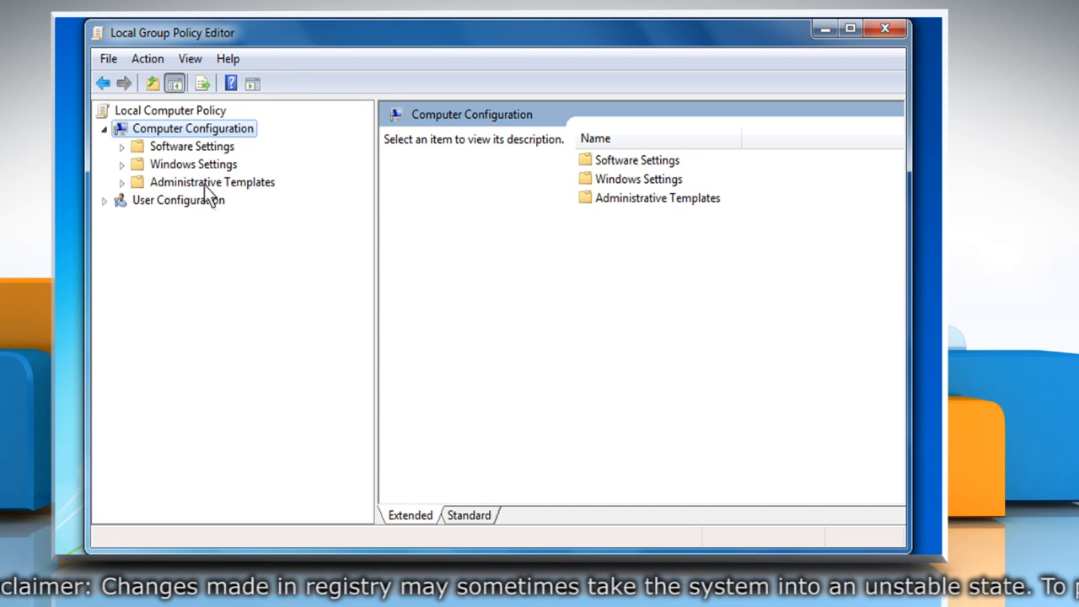
- Select 'Let users turn on and use Enterprise Mode from the Tools menu' under Internet Explorer policies
left_click(212, 182)
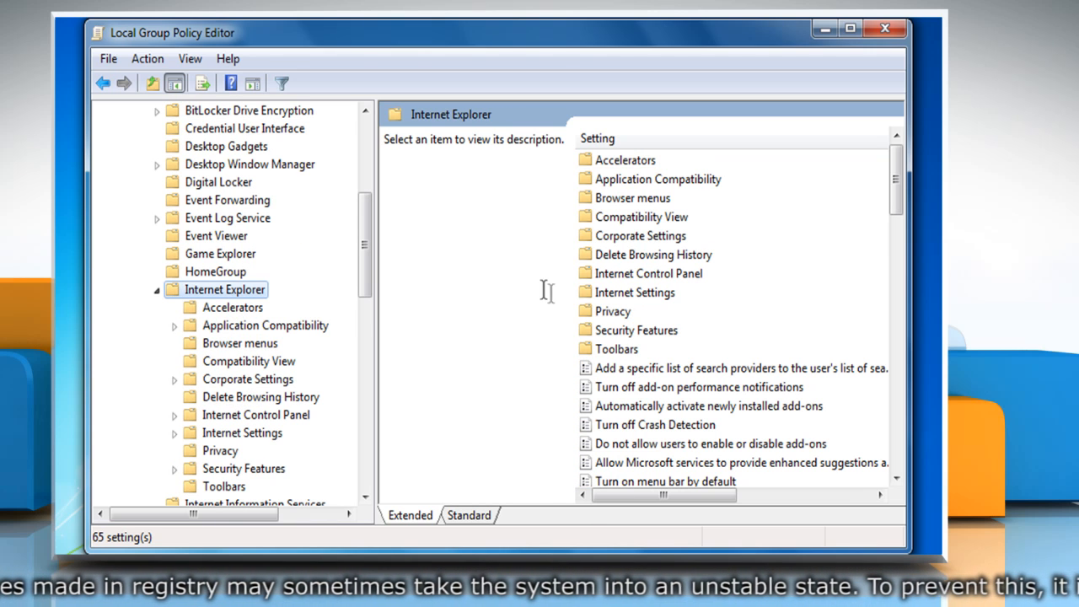
scroll("down", 3)
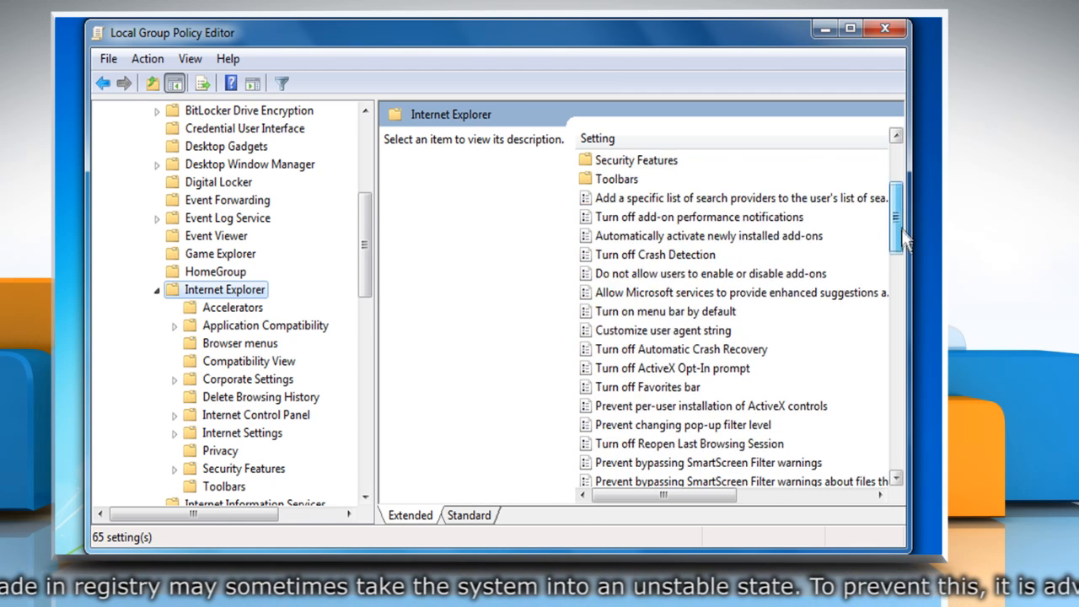
scroll("down", 3)
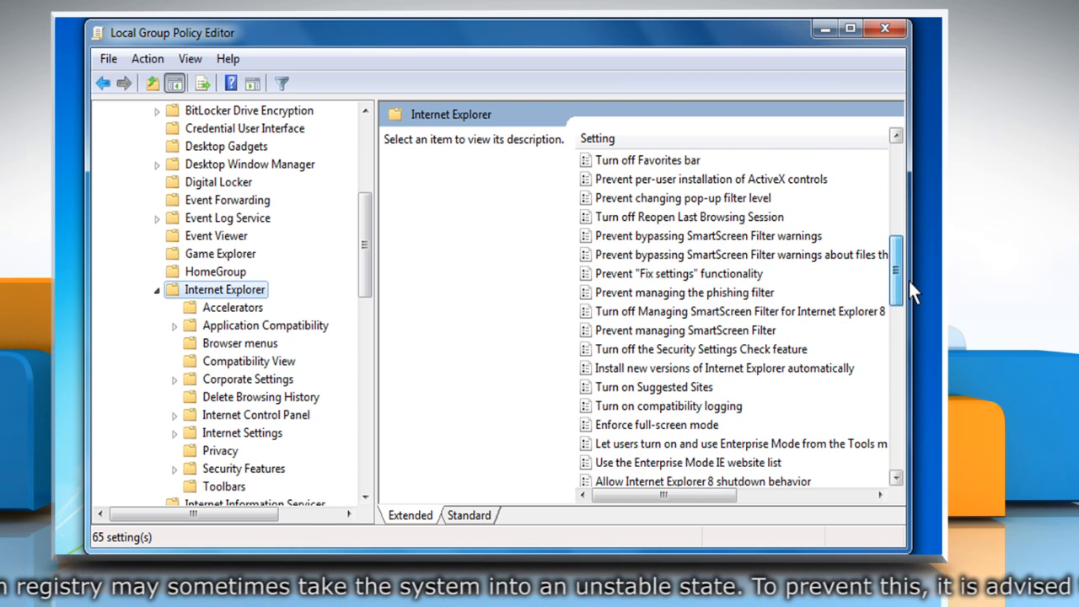
scroll("down", 3)
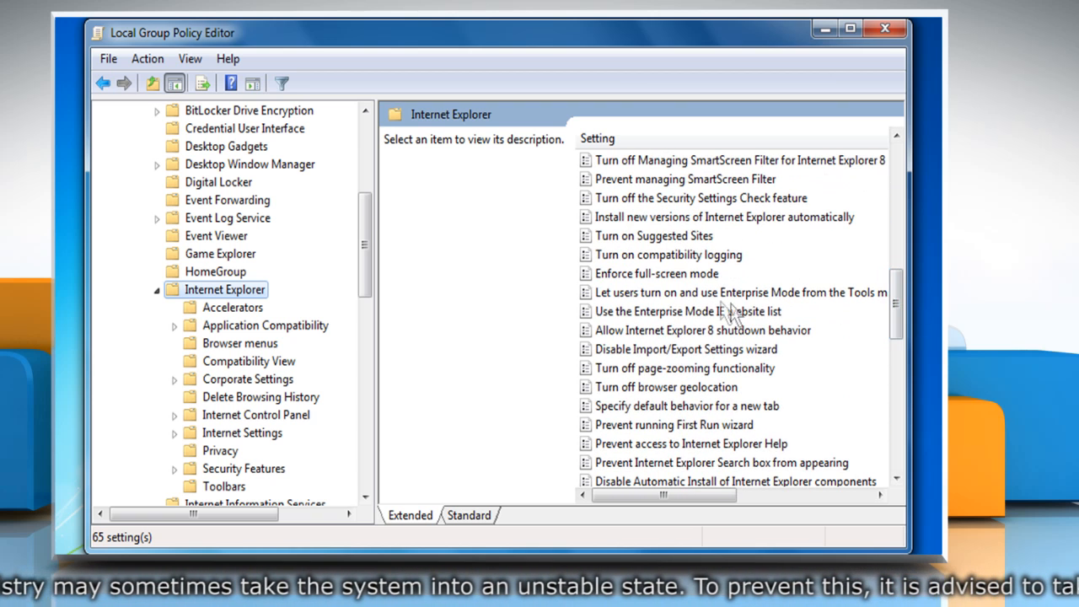
left_click(738, 293)
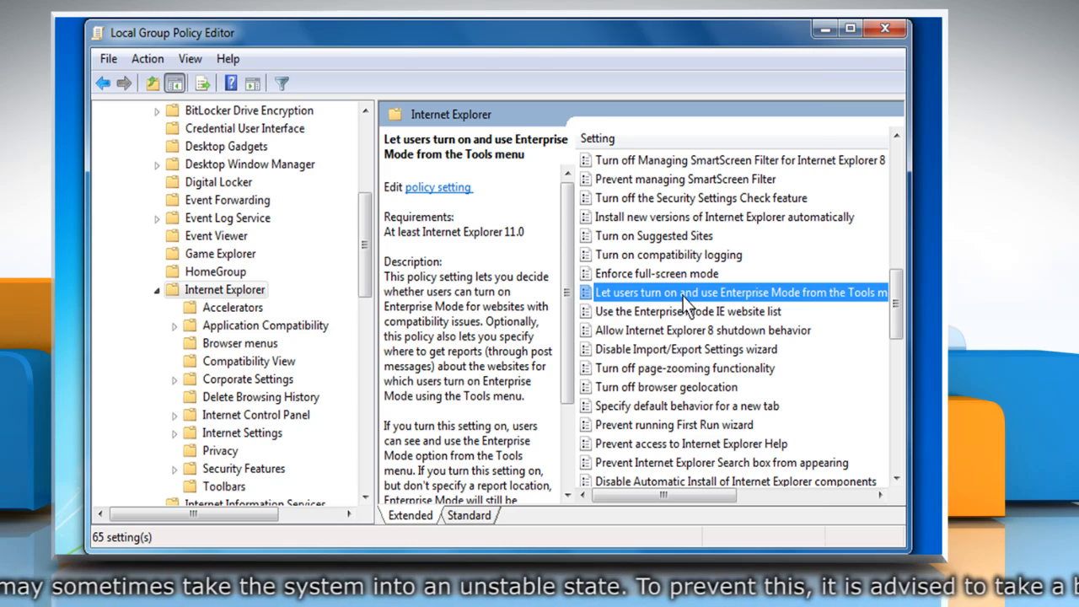
- Set the Enterprise Mode Tools-menu policy to Enabled and close the Group Policy Editor
double_click(740, 291)
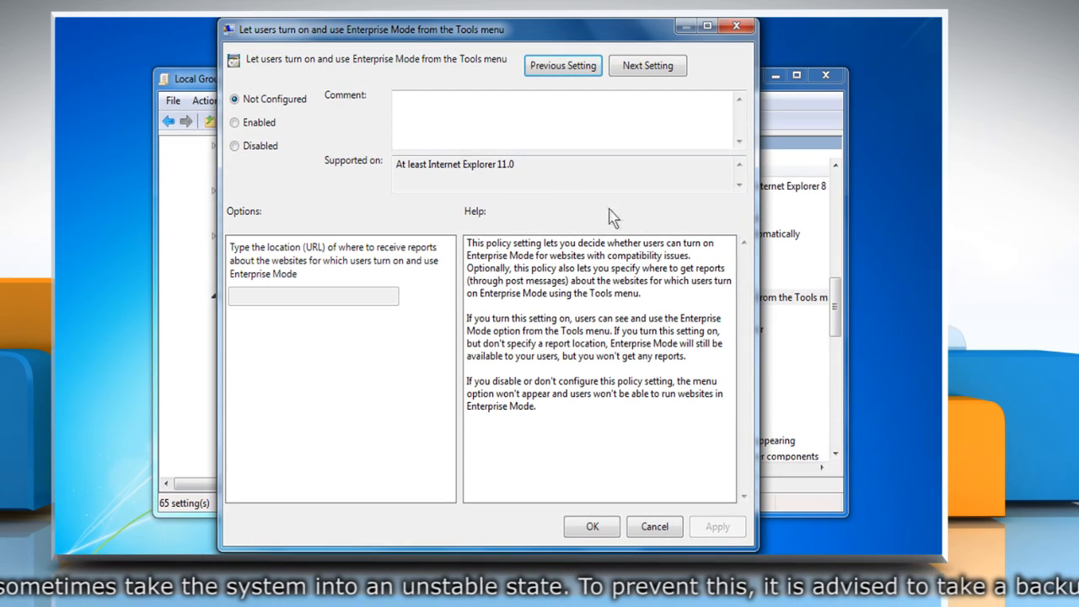
mouse_move(334, 142)
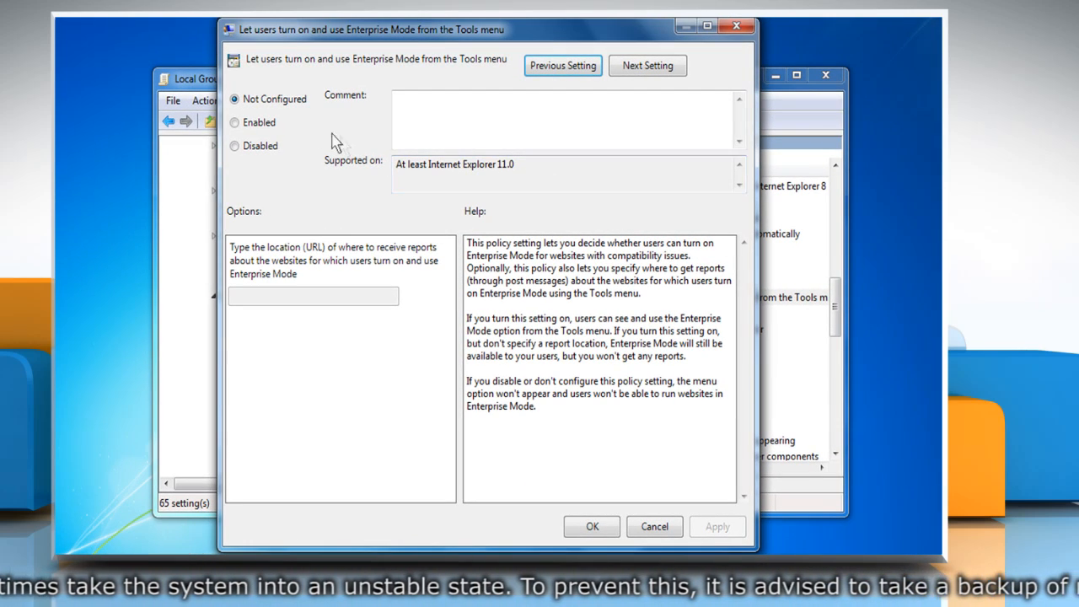
left_click(234, 121)
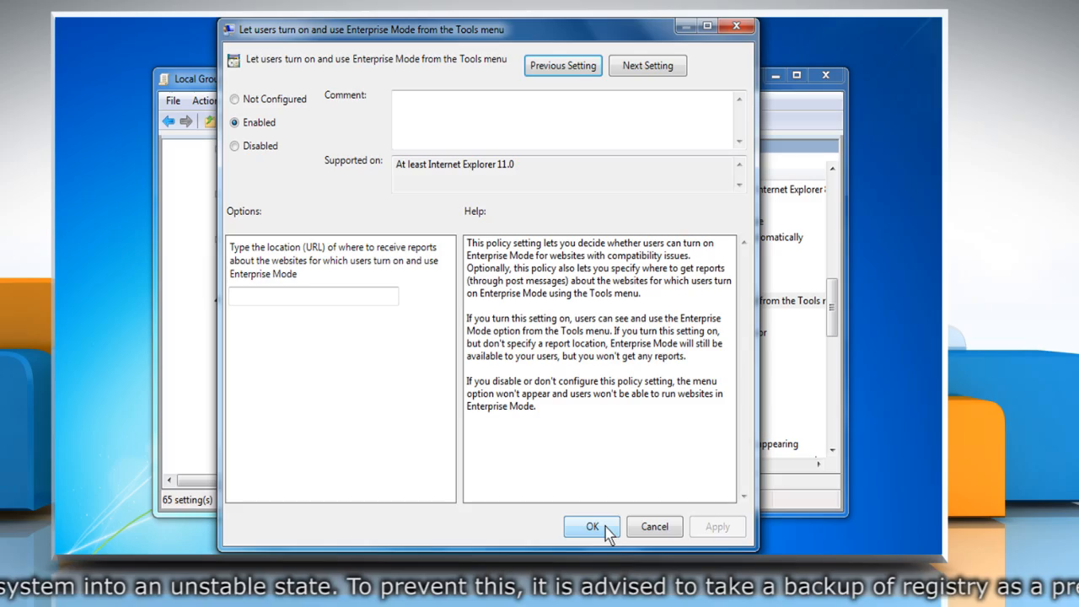
left_click(592, 526)
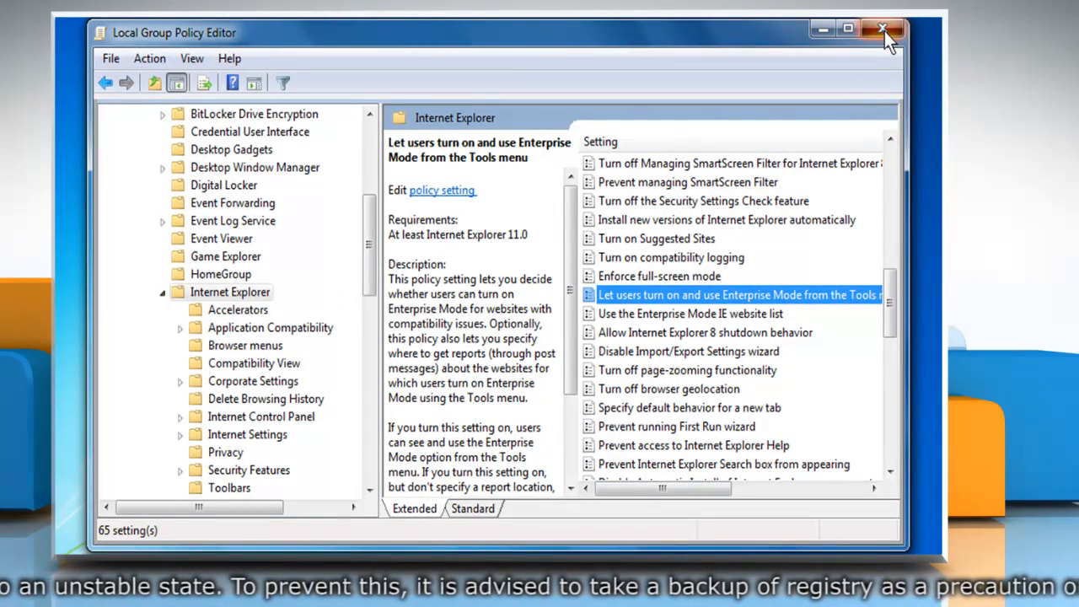
left_click(883, 30)
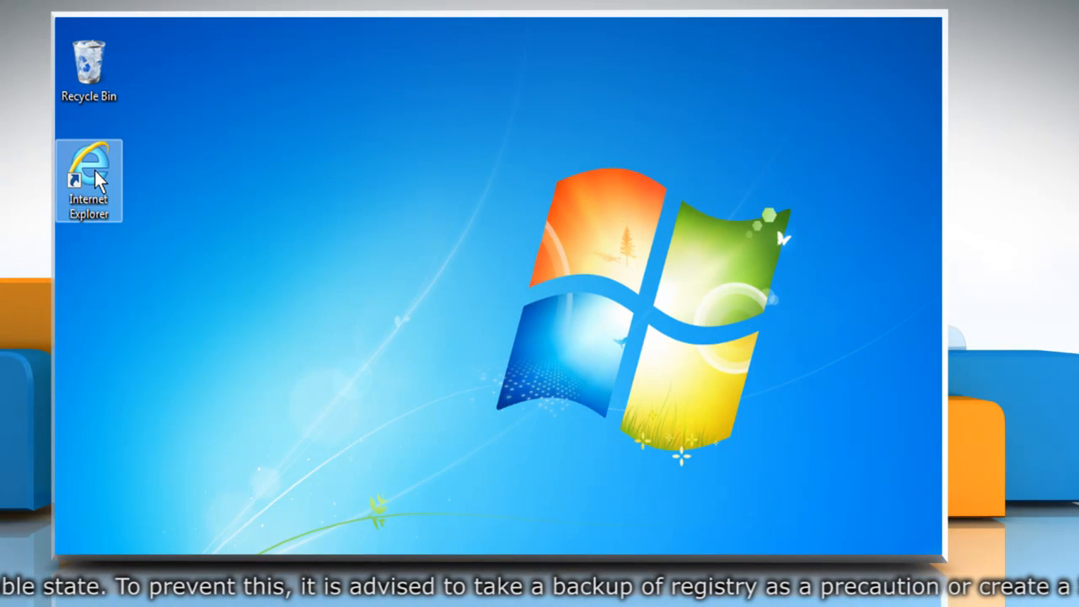
- Launch Internet Explorer from the desktop shortcut and load the Google home page
right_click(88, 177)
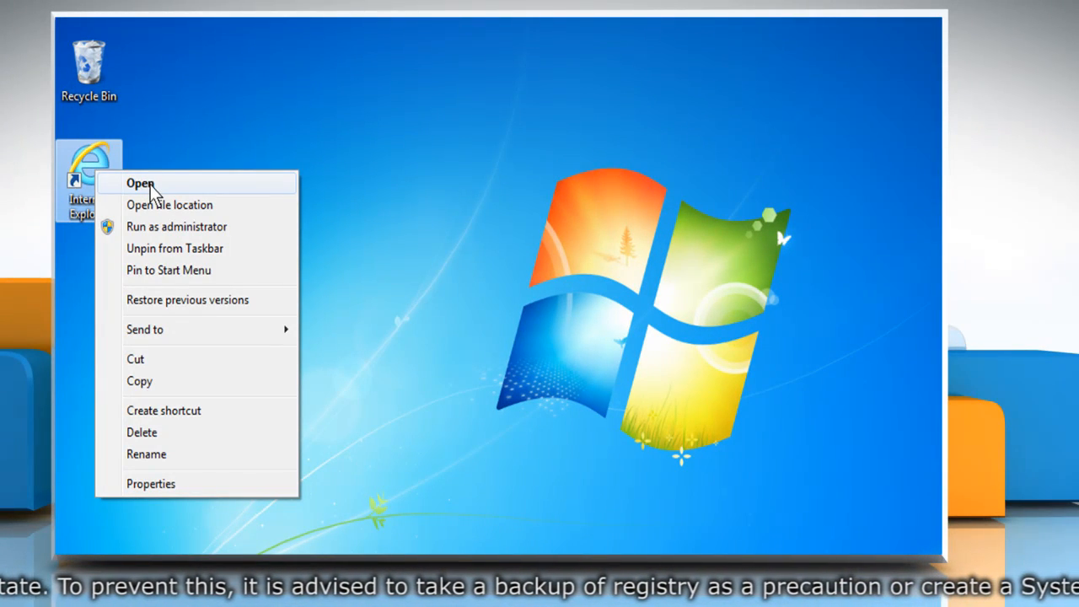
left_click(140, 182)
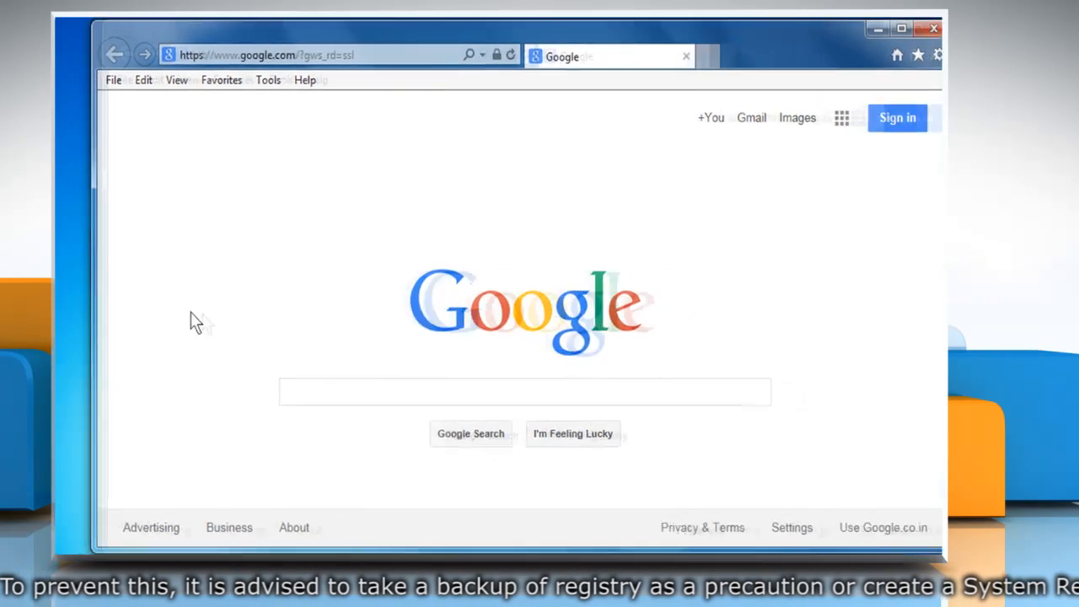
left_click(243, 81)
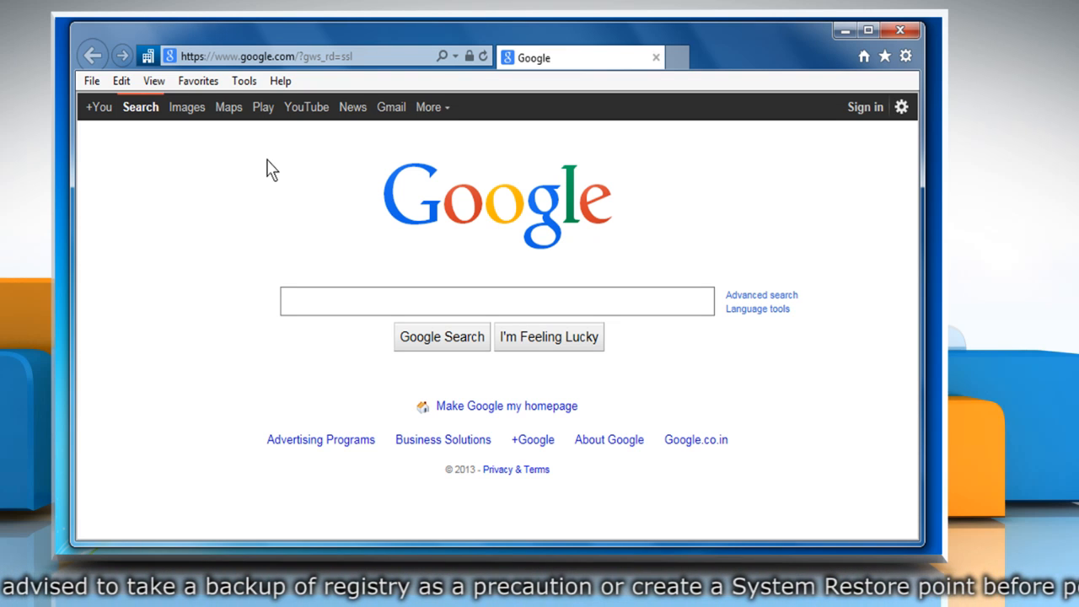
mouse_move(305, 155)
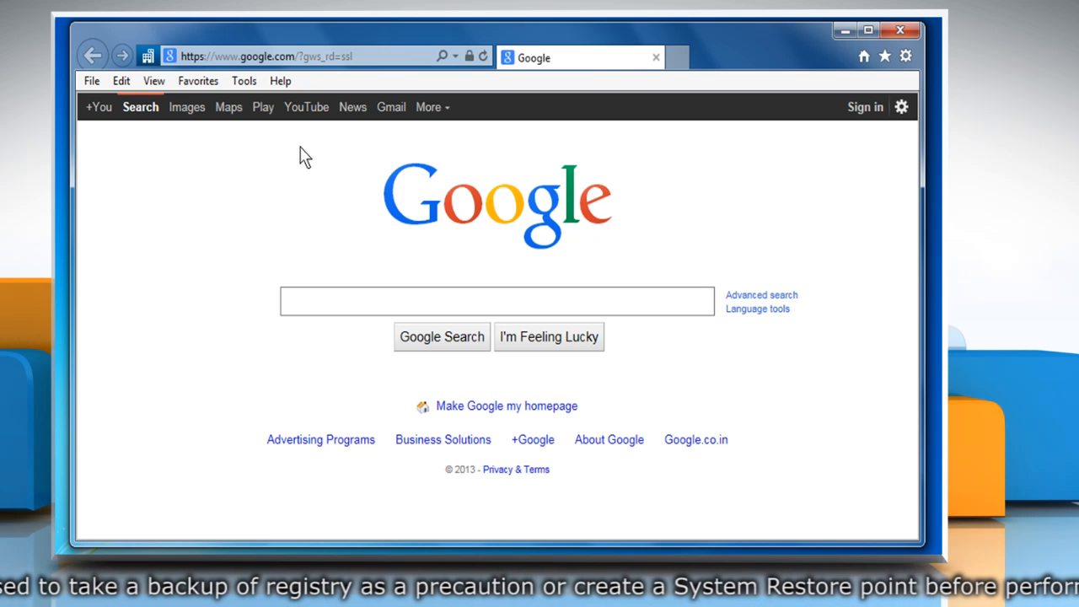
mouse_move(893, 47)
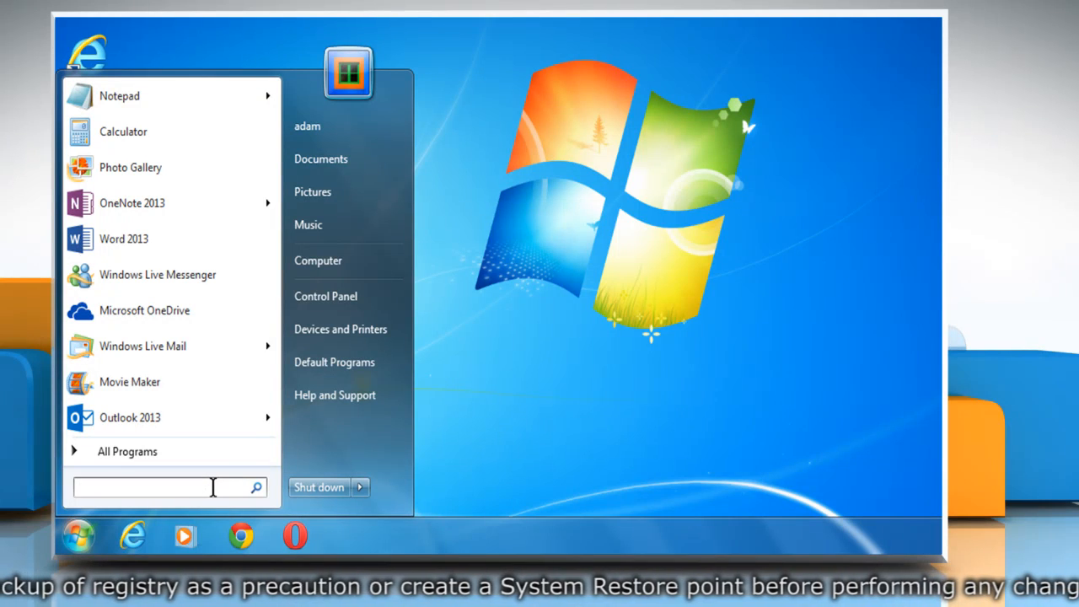
- Search regedit from the Start menu and launch the Registry Editor
type("regedit")
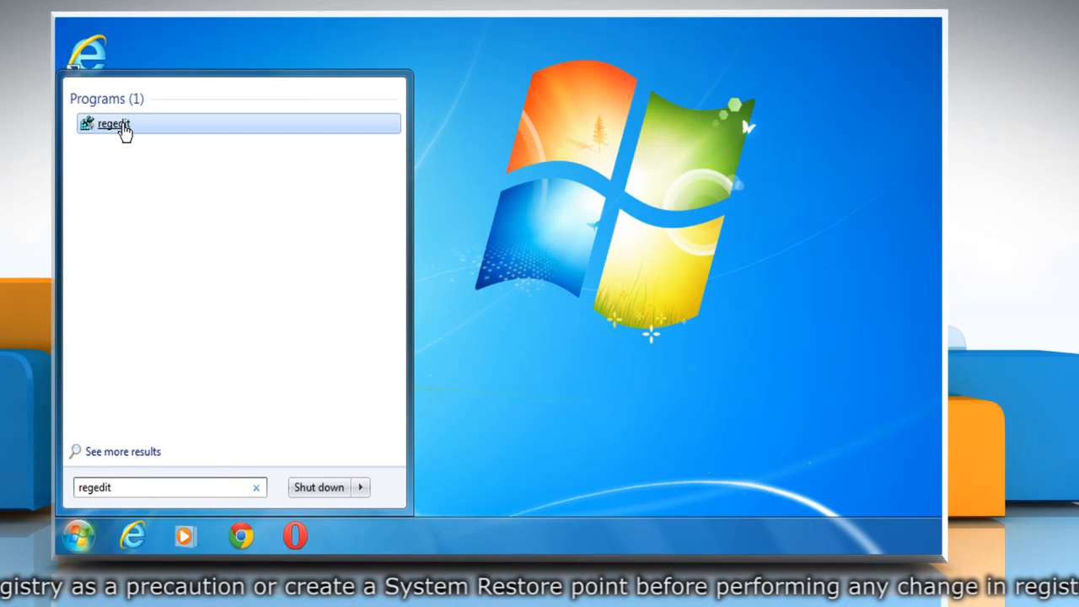
left_click(112, 125)
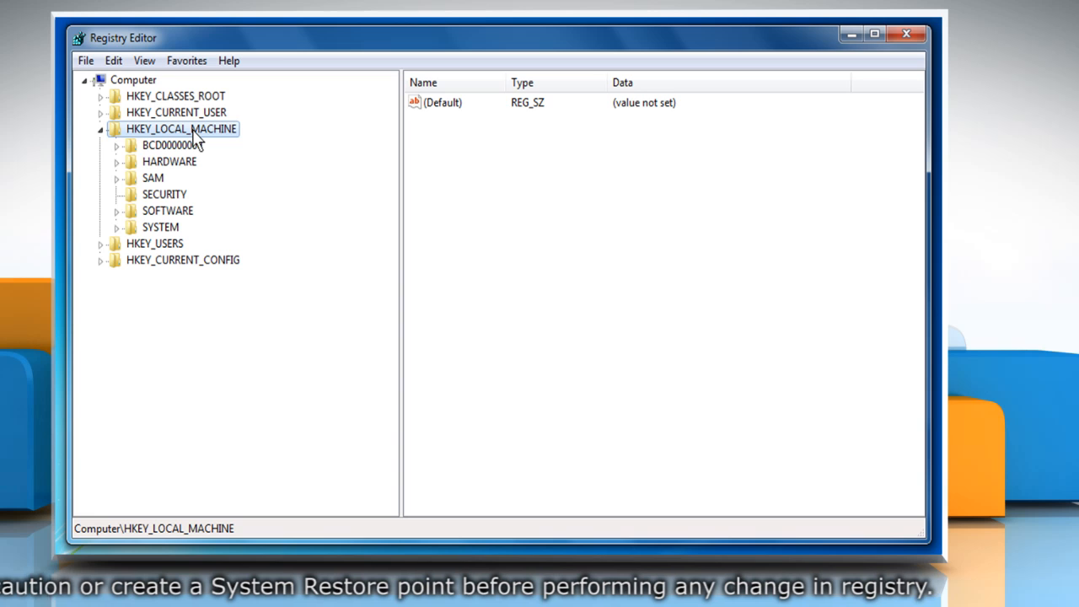
mouse_move(192, 167)
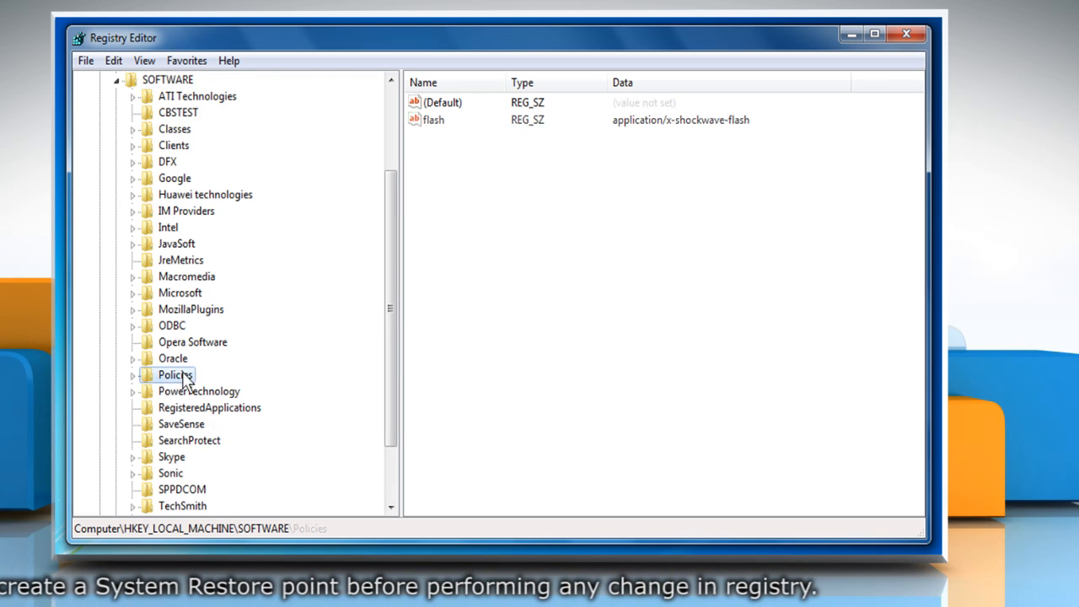
- Navigate to Policies\Microsoft\Internet Explorer\Main\EnterpriseMode showing the Enable string value
left_click(131, 374)
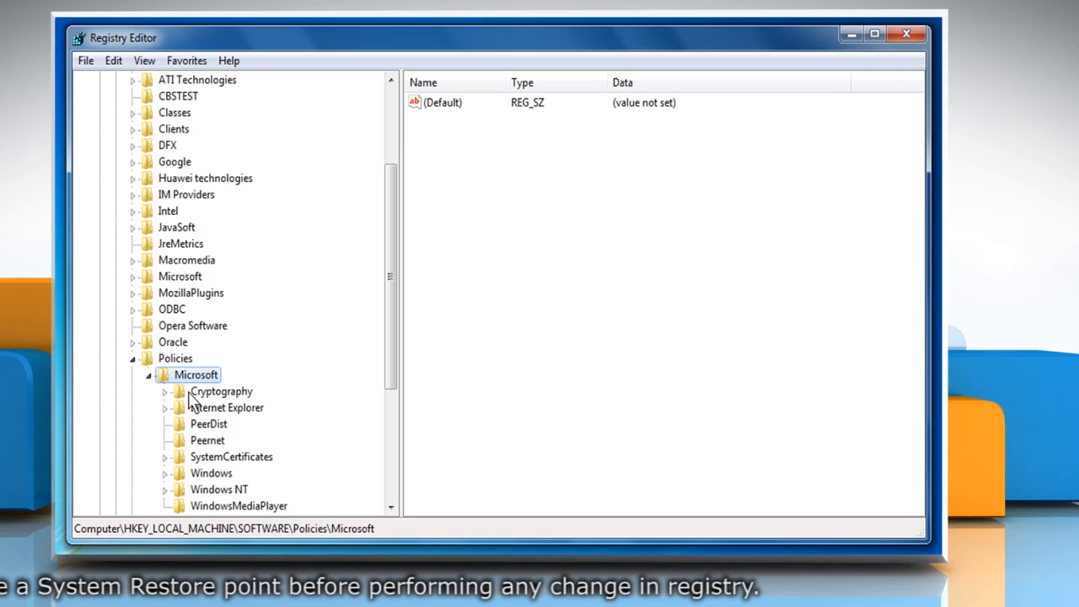
mouse_move(209, 418)
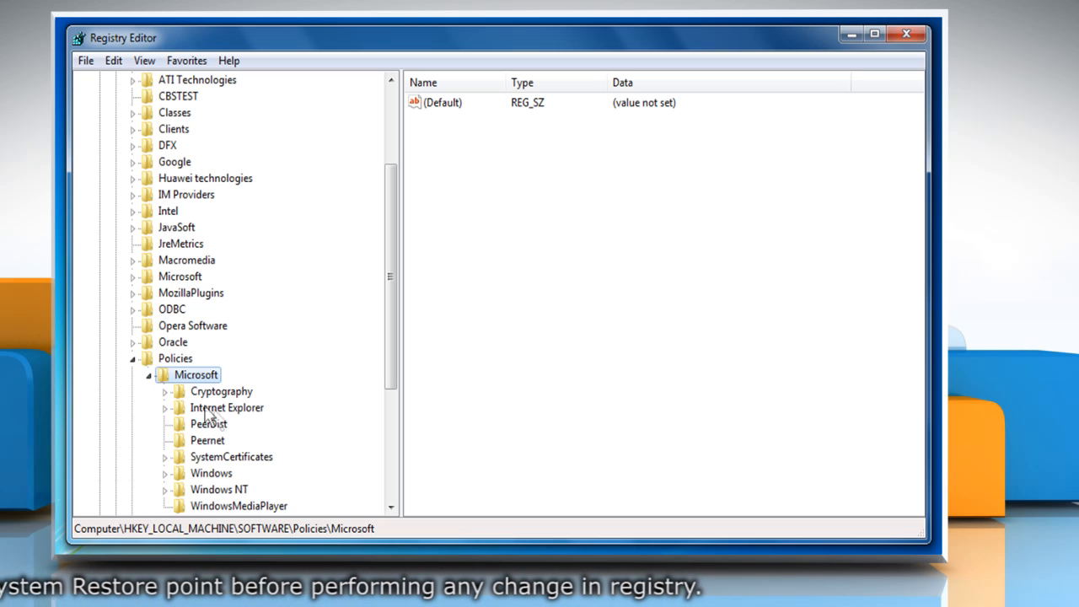
left_click(226, 406)
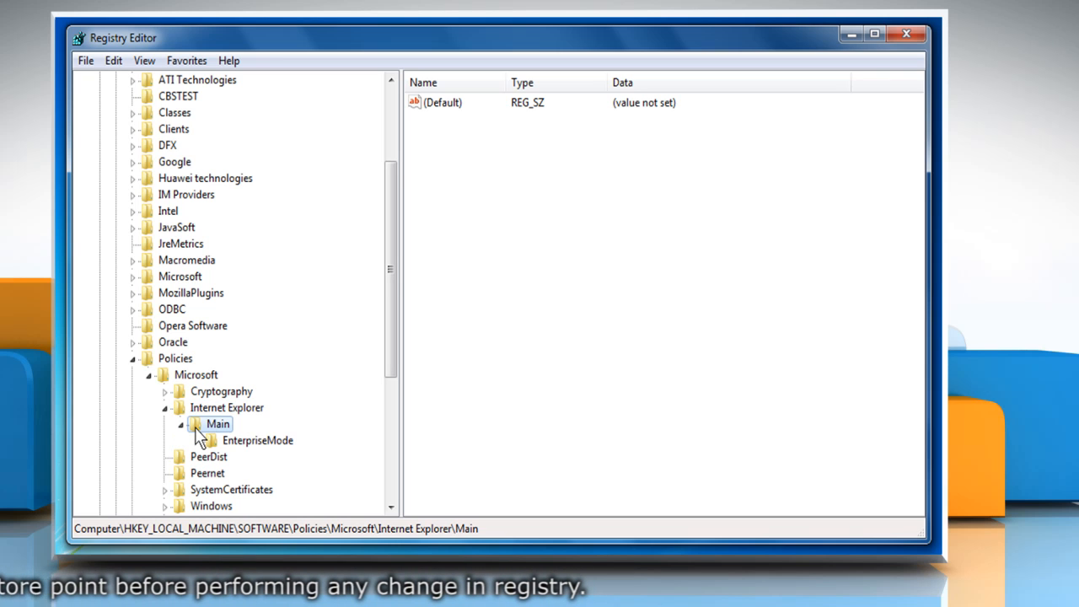
mouse_move(742, 512)
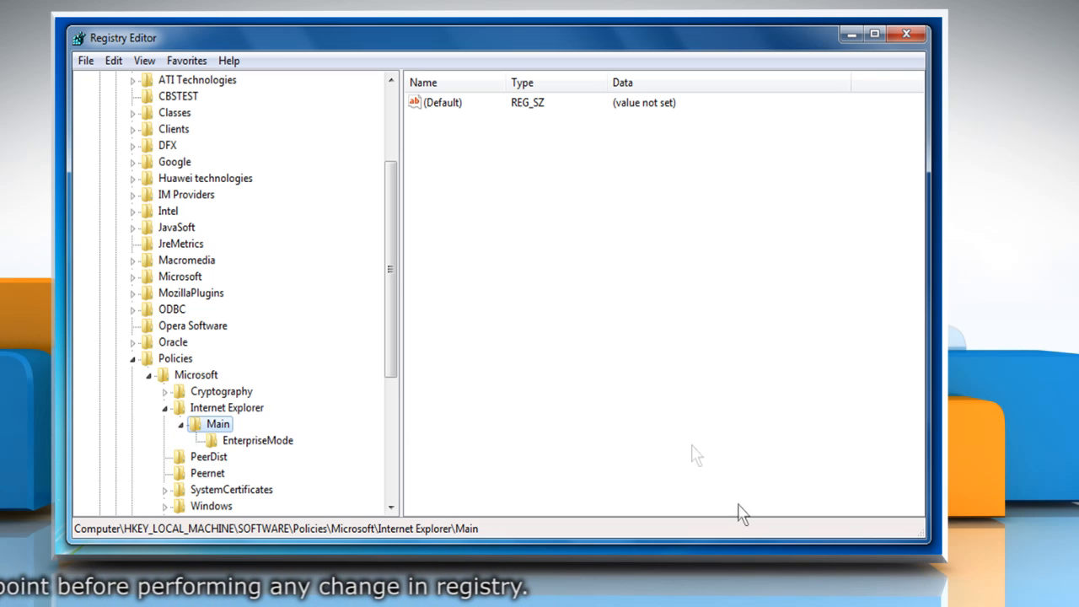
mouse_move(228, 439)
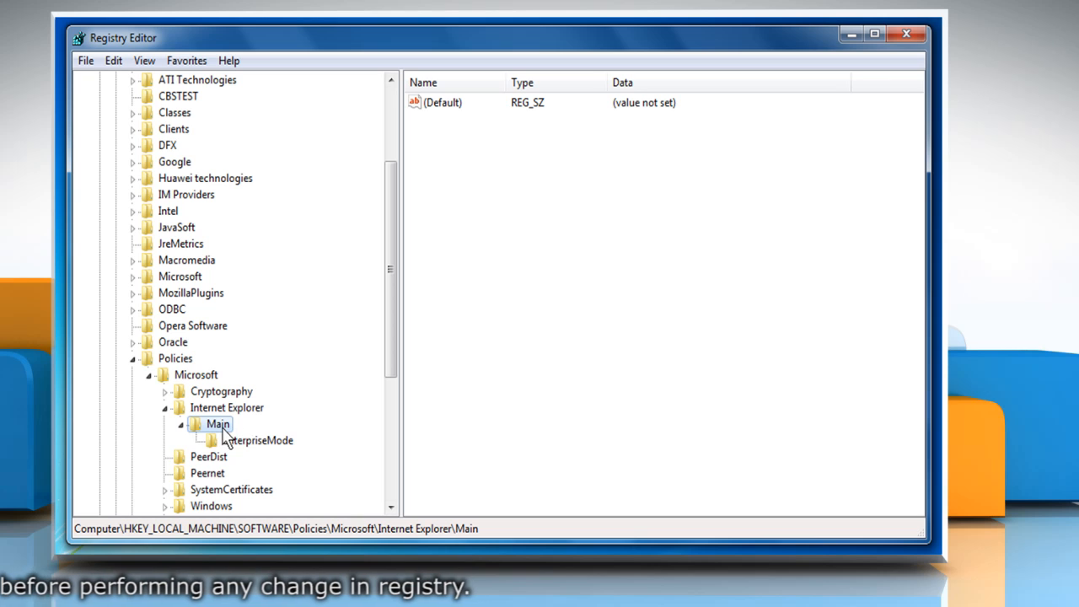
mouse_move(256, 456)
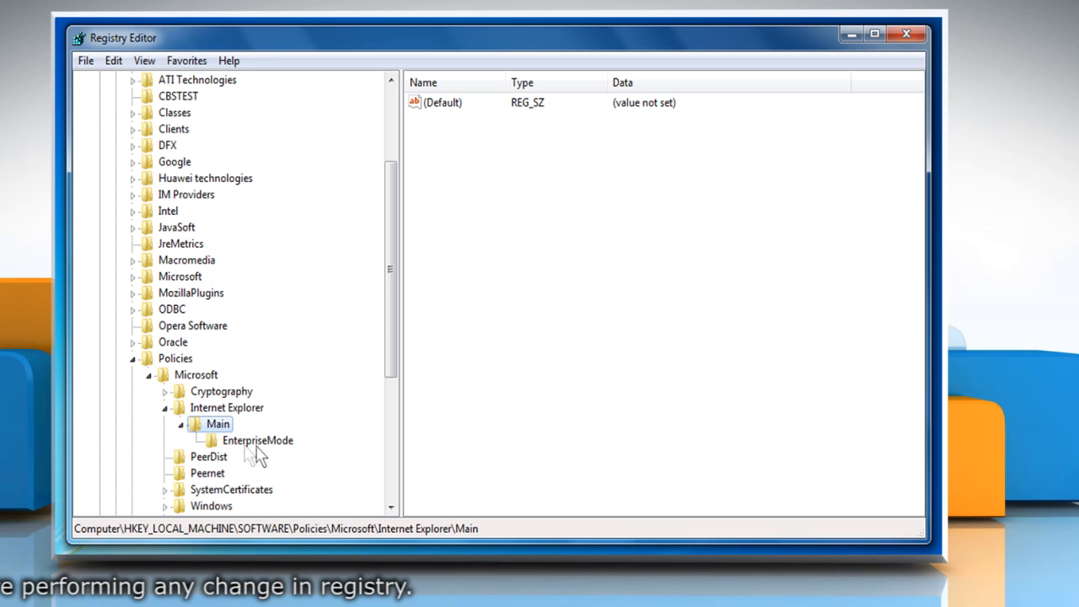
left_click(256, 440)
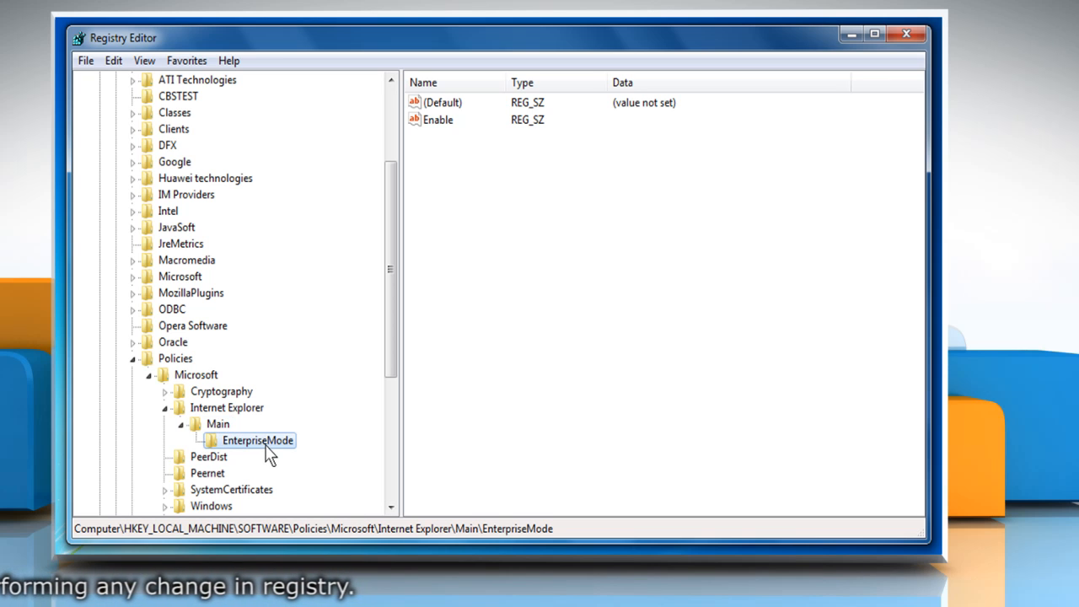
mouse_move(445, 149)
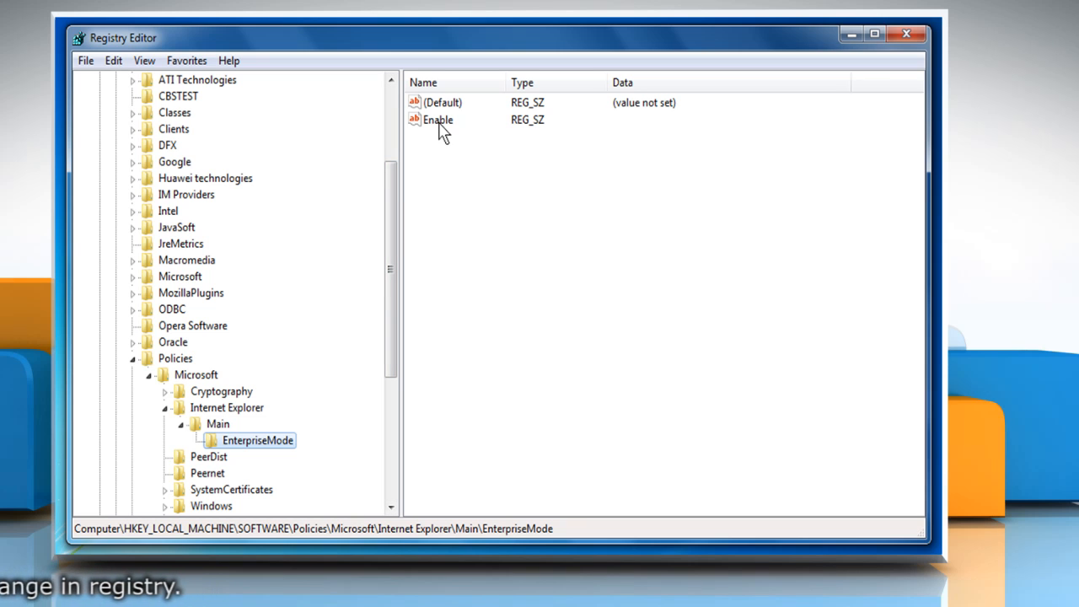
left_click(439, 118)
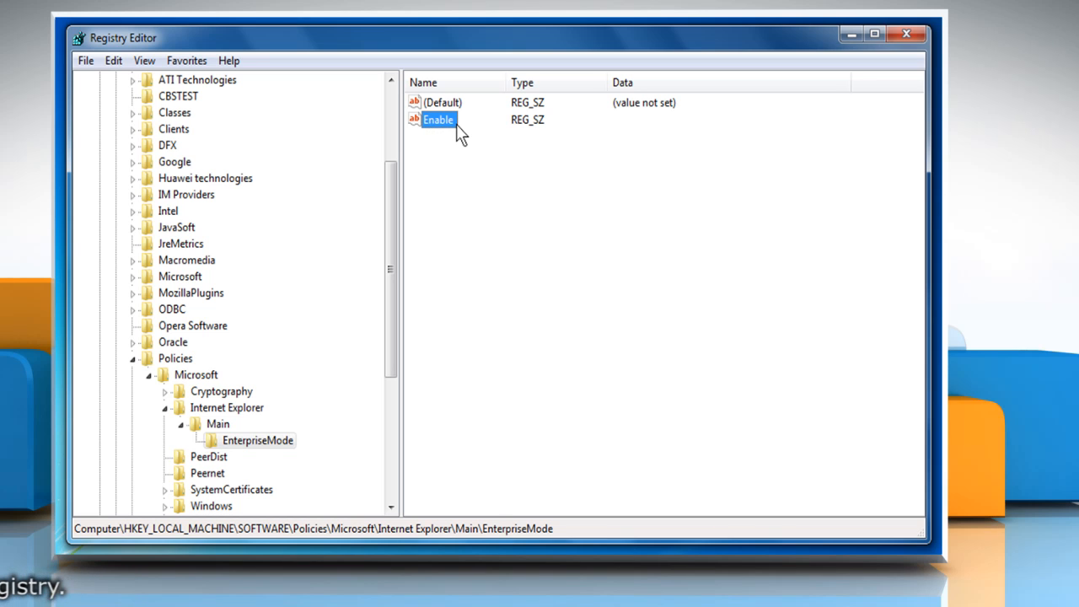
mouse_move(455, 160)
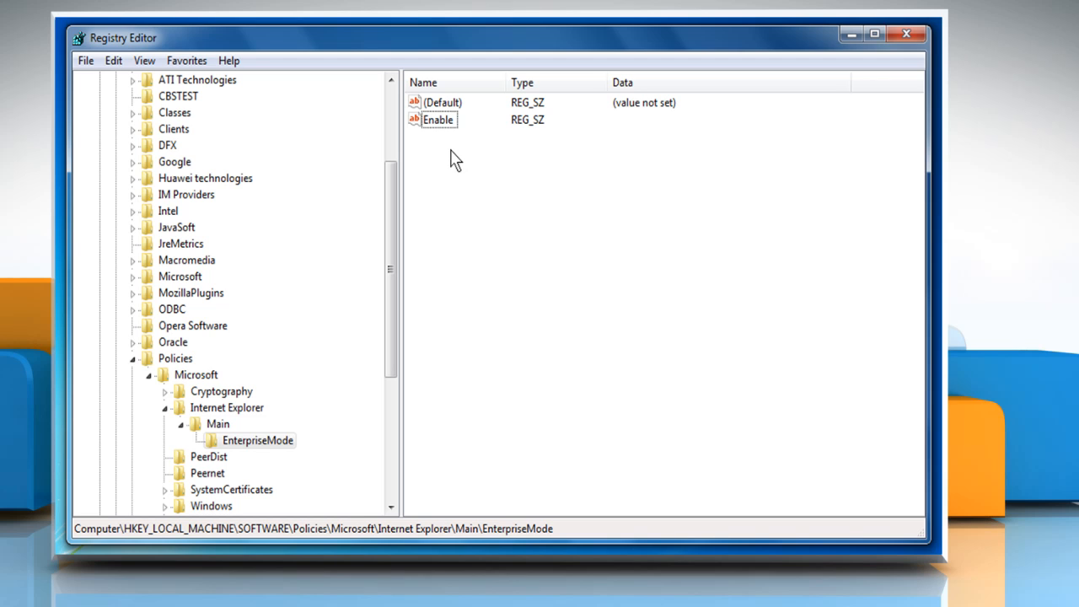
left_click(438, 118)
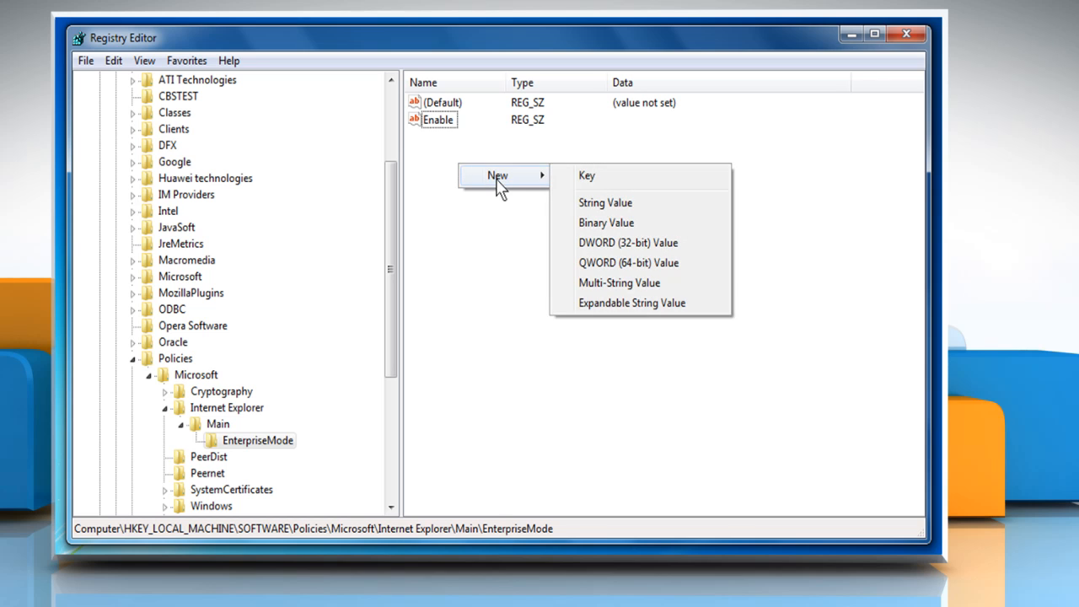
mouse_move(611, 202)
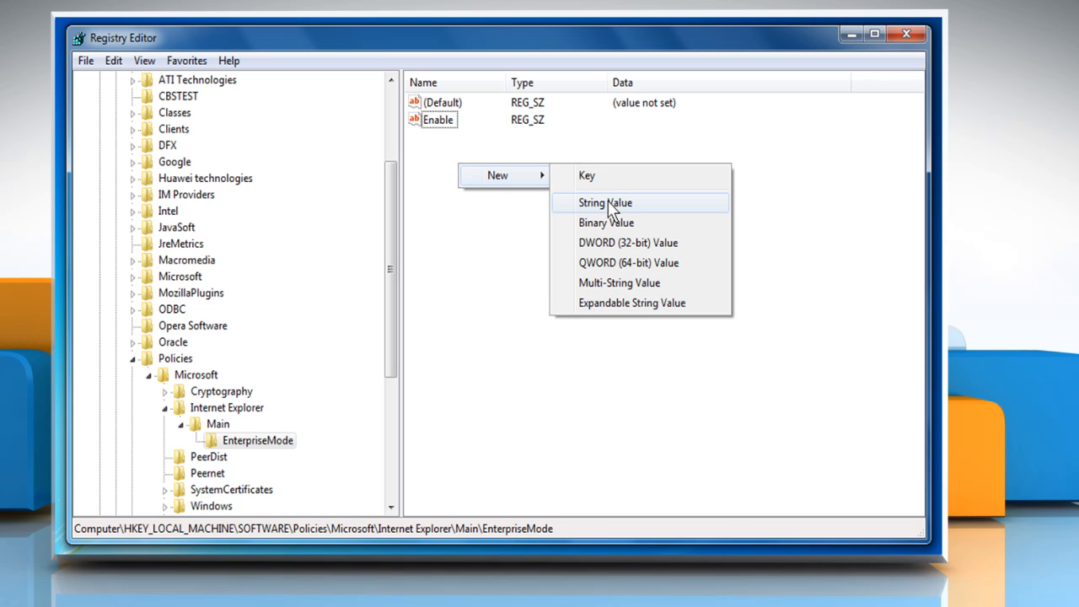
mouse_move(495, 244)
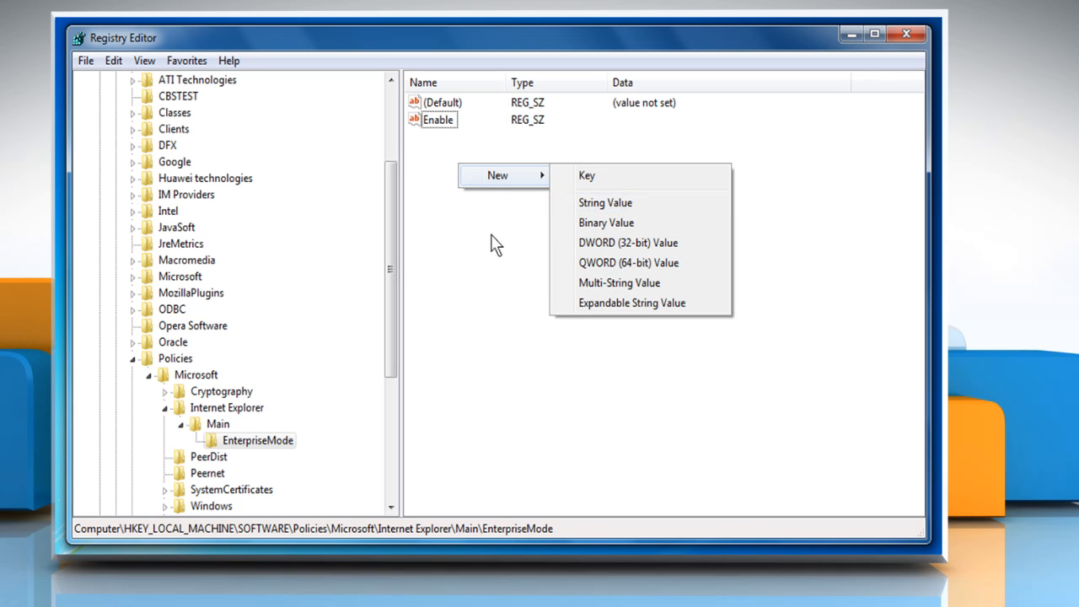
left_click(496, 245)
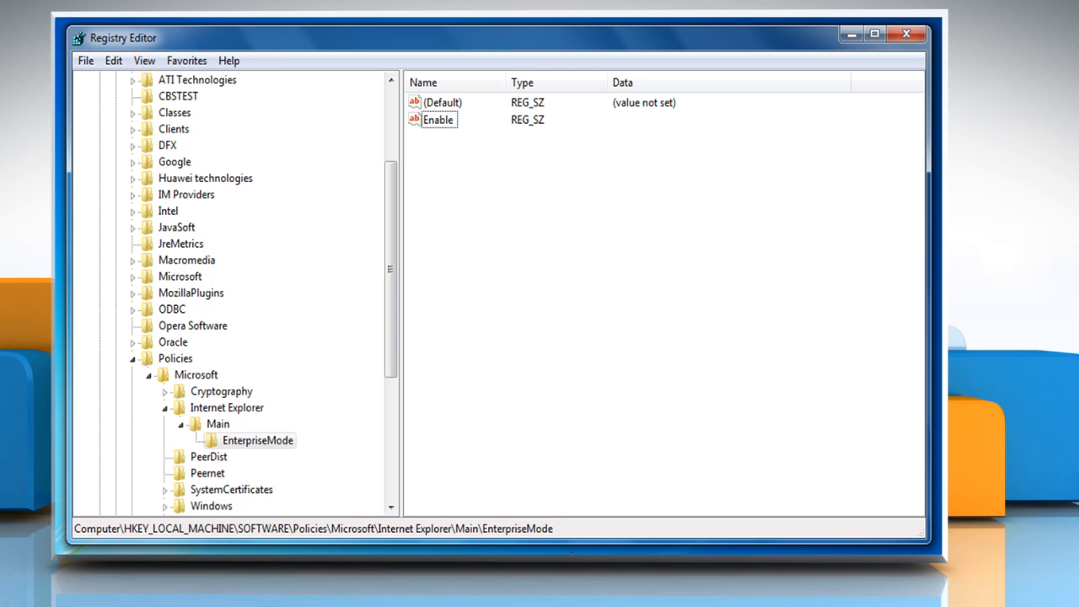